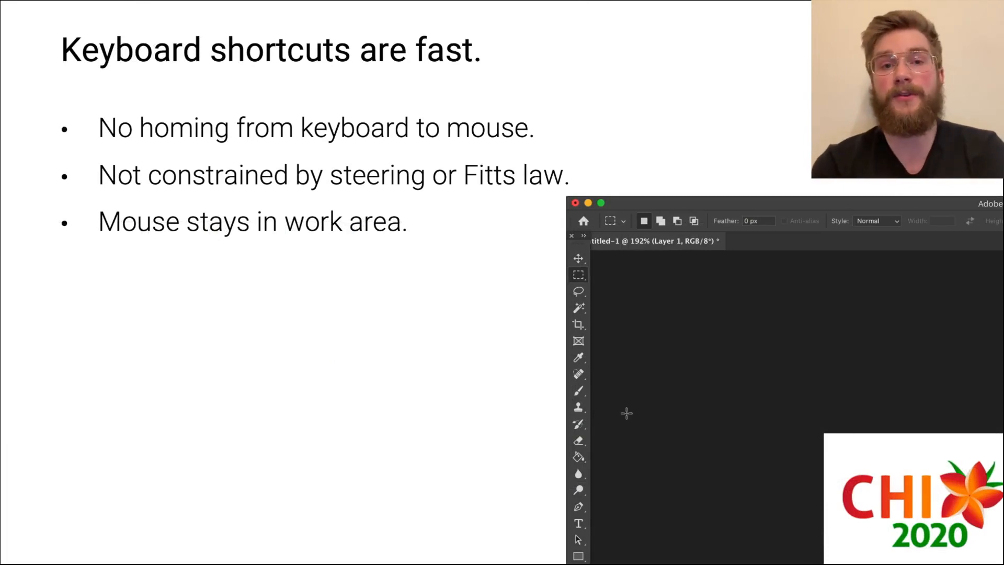
Step: Advance to slide 4, 'But nobody uses them', with the 19% Firefox Find statistic
{"action": "left_click", "coordinate": [578, 390]}
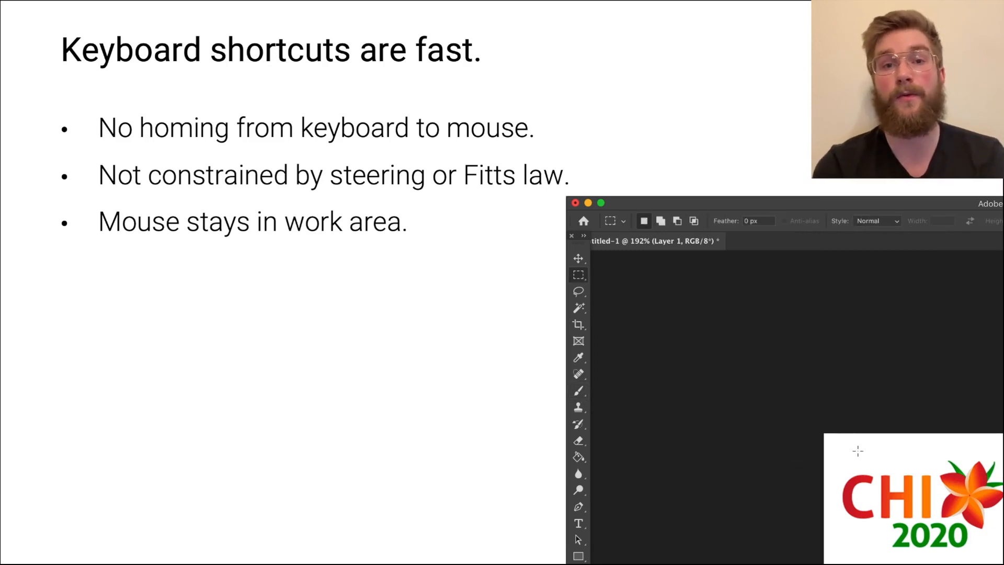
{"action": "mouse_move", "coordinate": [578, 393]}
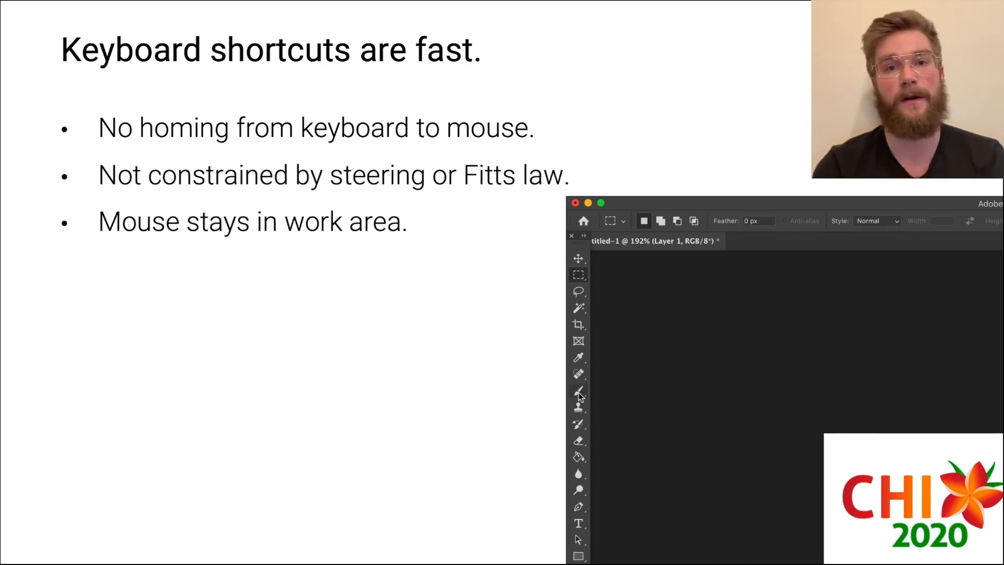
{"action": "mouse_move", "coordinate": [815, 445]}
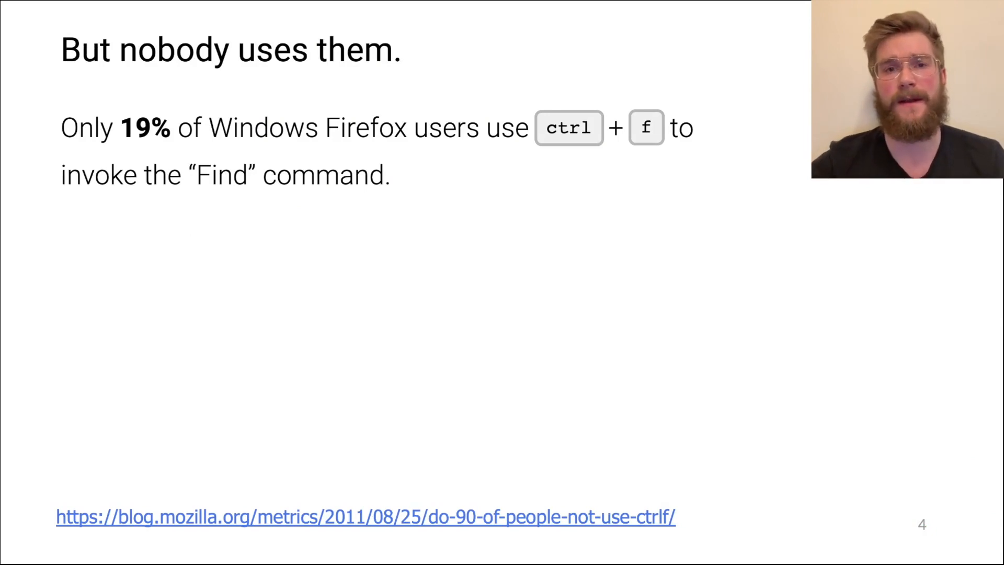
{"action": "key", "text": "right"}
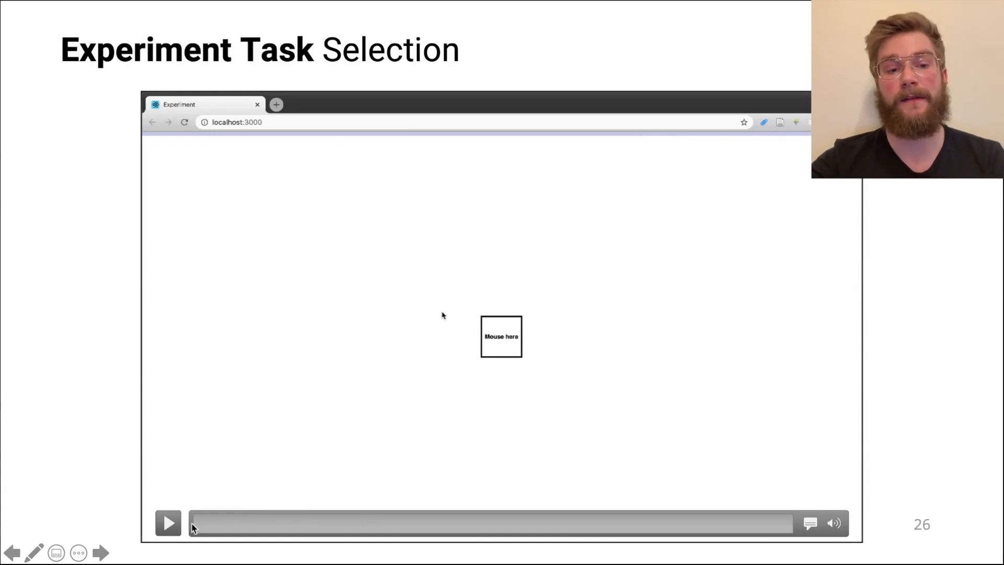
Step: Move from the selection task slide to slide 27, 'Experiment Task Recall'
{"action": "left_click", "coordinate": [167, 523]}
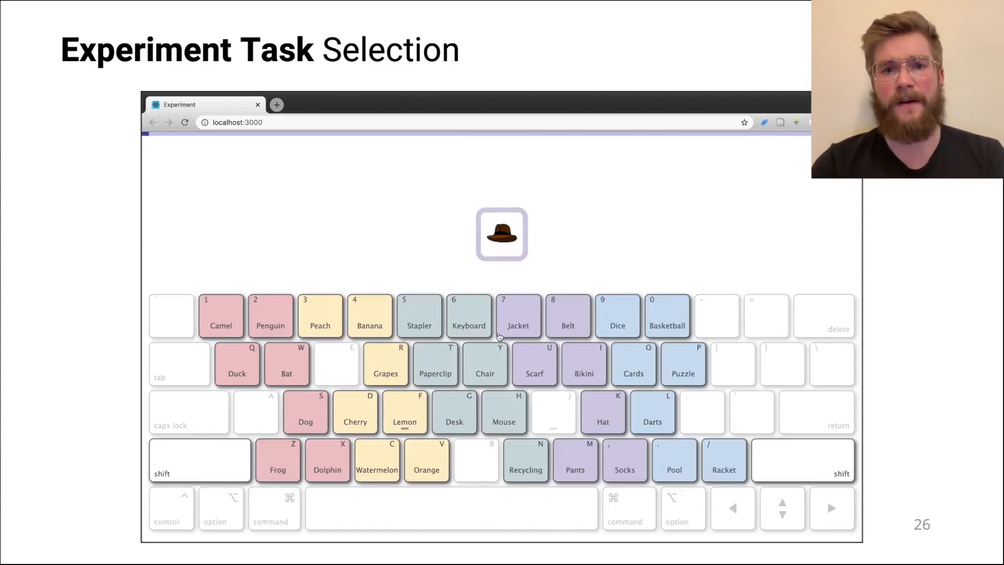
{"action": "key", "text": "r"}
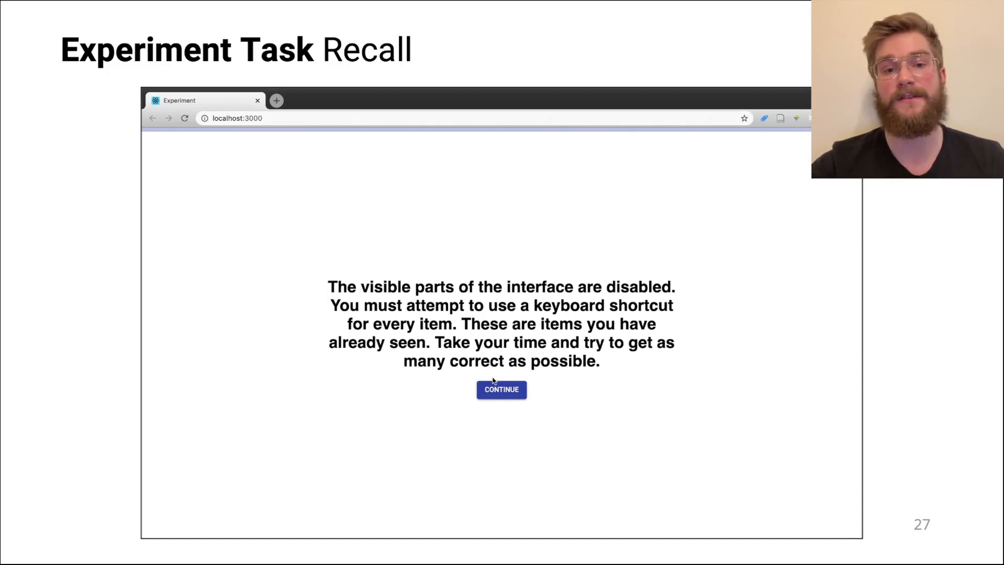
Step: Advance to slide 28, 'Experiment Design', with the selection-recall-retention flow
{"action": "key", "text": "Right"}
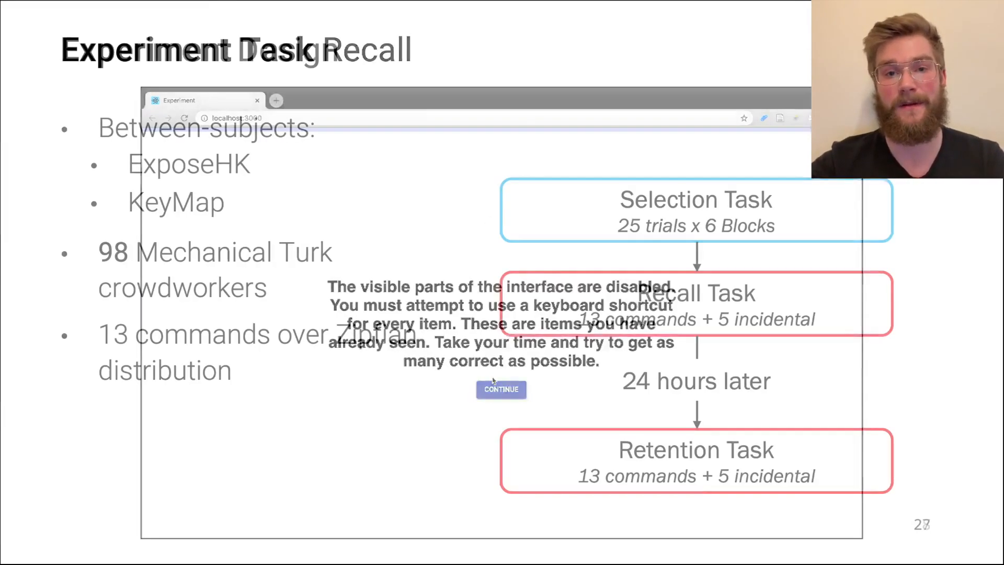
{"action": "key", "text": "Right"}
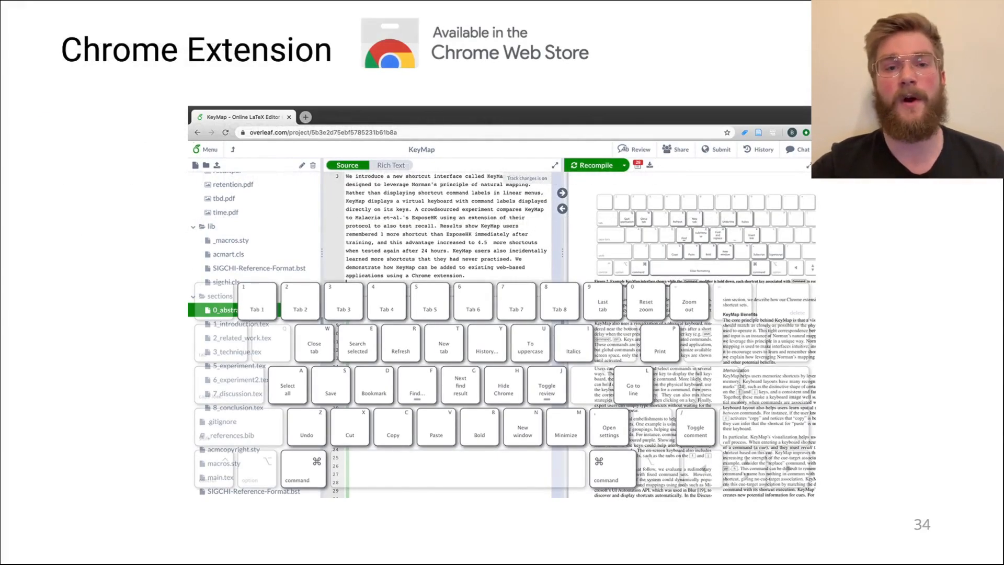